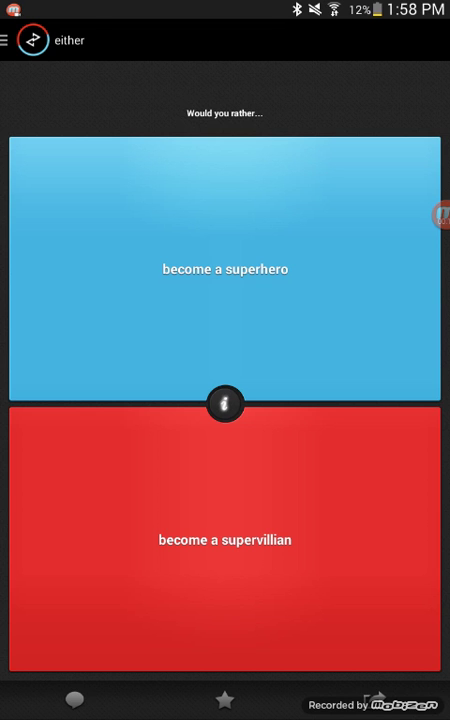
Step: Vote on superhero versus supervillain (73% to 27%) and advance to the blonde jokes question
{"action": "left_click", "coordinate": [16, 40]}
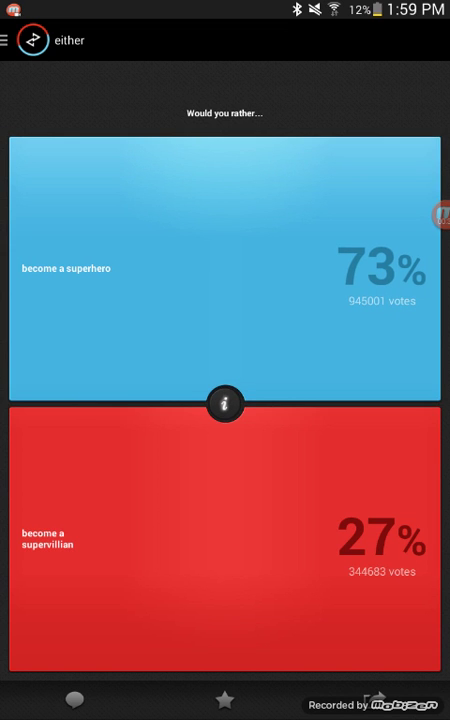
{"action": "left_click", "coordinate": [224, 270]}
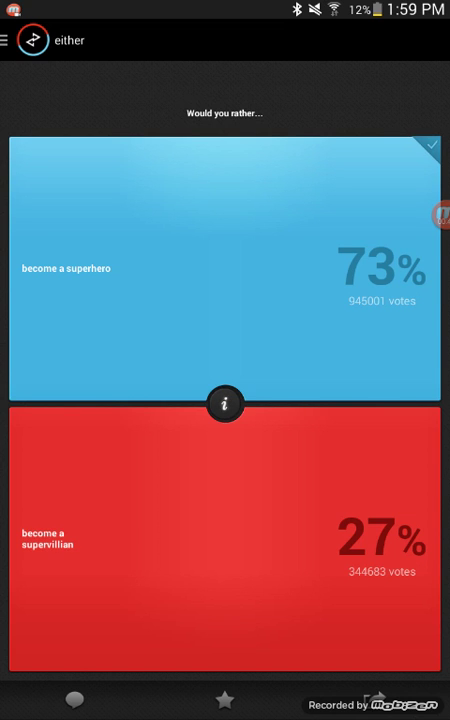
{"action": "scroll", "scroll_direction": "left", "scroll_amount": 3}
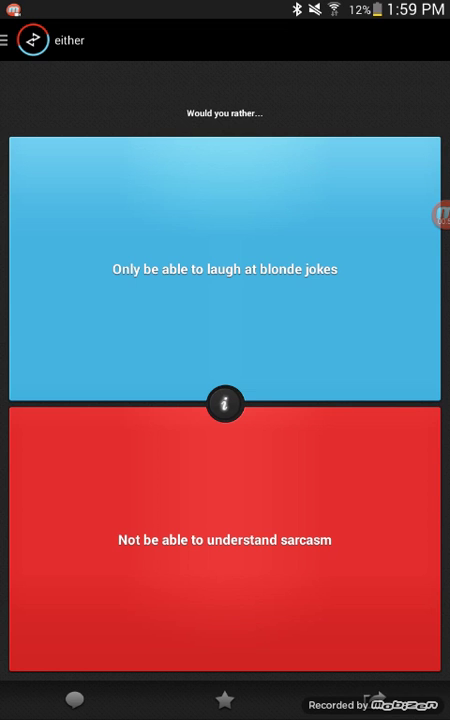
Step: Vote on blonde jokes versus sarcasm, shivering cold, and top hat versus clock necklace, reaching volcano versus meteor at 50% to 50%
{"action": "left_click", "coordinate": [224, 268]}
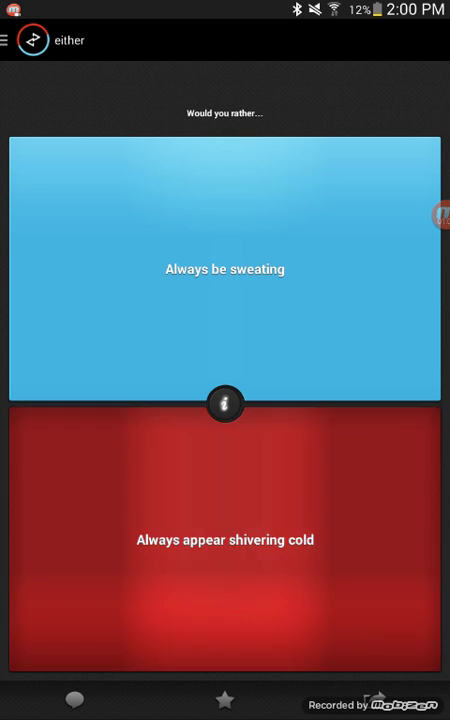
{"action": "left_click", "coordinate": [224, 540]}
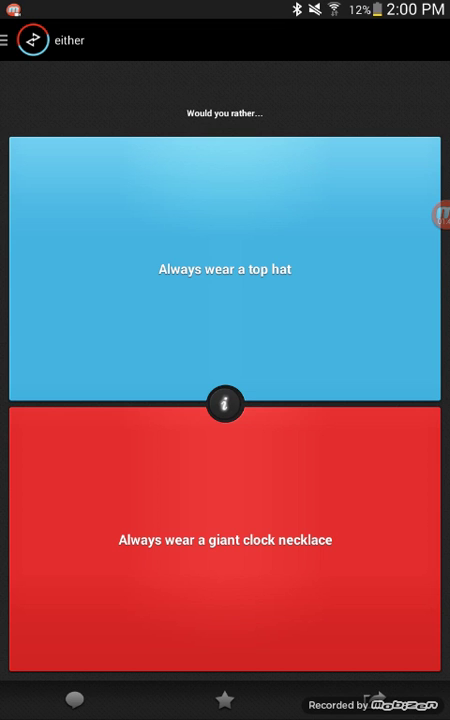
{"action": "left_click", "coordinate": [224, 268]}
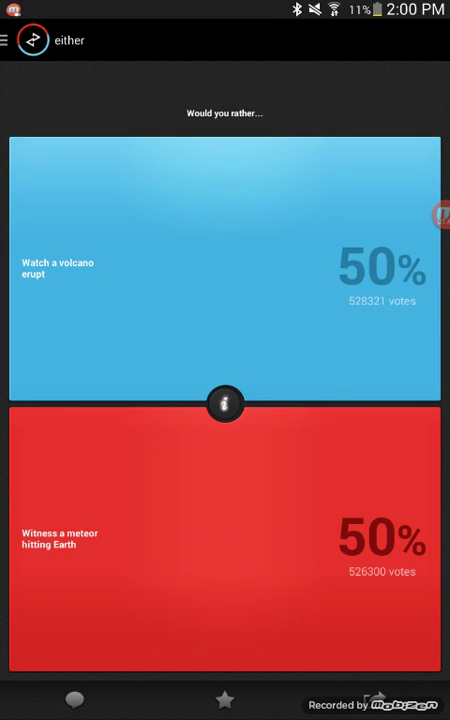
Step: Vote on safari elephant versus lion and blue versus red skin (68% to 32%), then reach Jurassic Park versus Day After Tomorrow
{"action": "left_click", "coordinate": [224, 280]}
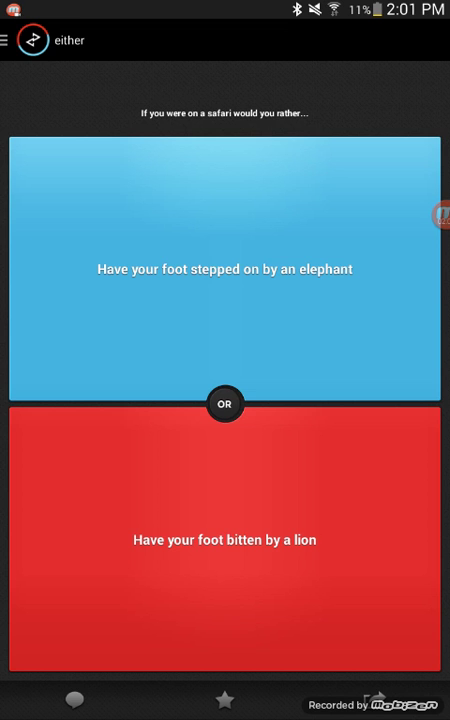
{"action": "left_click", "coordinate": [224, 270]}
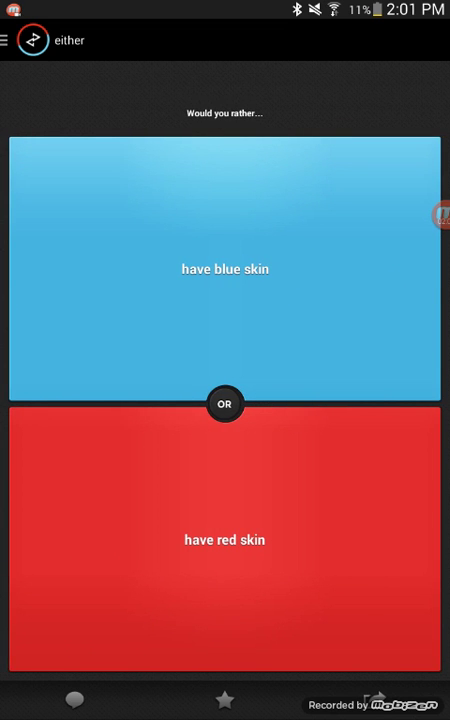
{"action": "left_click", "coordinate": [224, 268]}
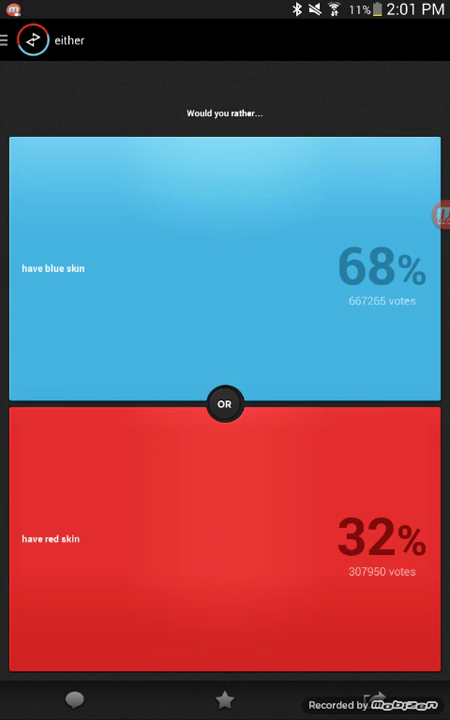
{"action": "left_click", "coordinate": [224, 404]}
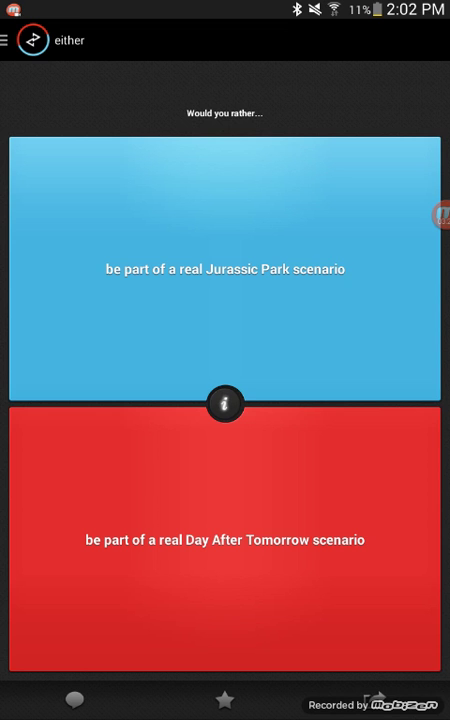
Step: Vote on Jurassic Park versus Day After Tomorrow, bringing up the move-away-from-family question
{"action": "left_click", "coordinate": [224, 270]}
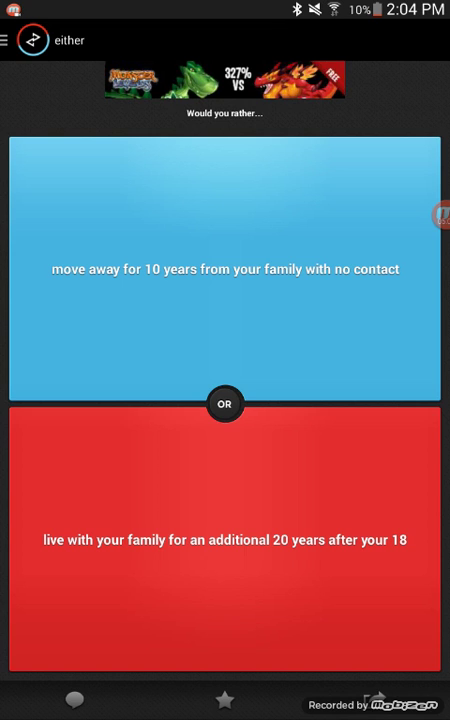
Step: Skip the family and genius questions to reach always overdressed versus always underdressed
{"action": "left_click", "coordinate": [220, 280]}
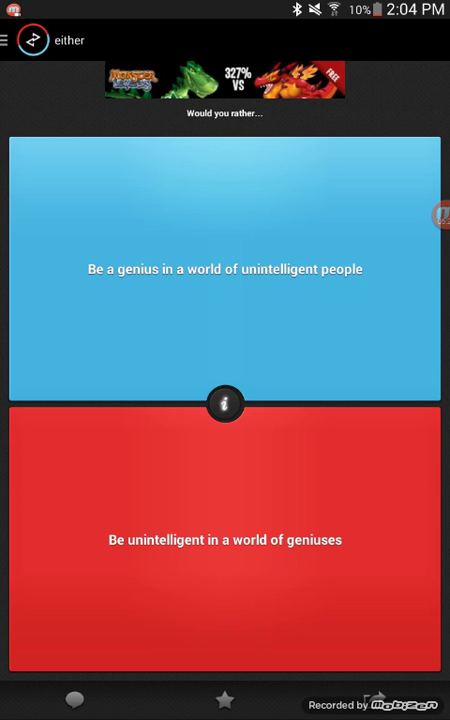
{"action": "left_click", "coordinate": [224, 270]}
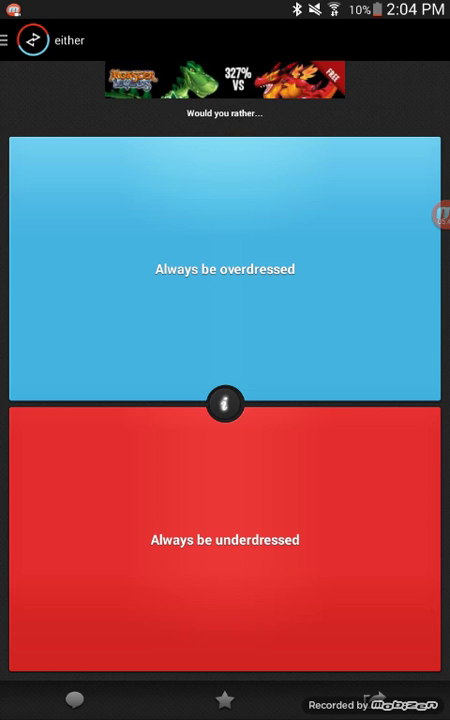
Step: Vote on overdressed versus underdressed (71% to 29%) and advance to the smelly co-worker question
{"action": "left_click", "coordinate": [224, 268]}
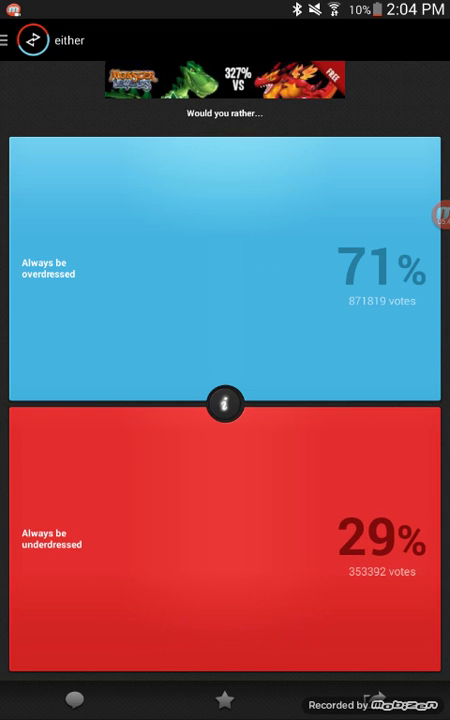
{"action": "left_click", "coordinate": [224, 550]}
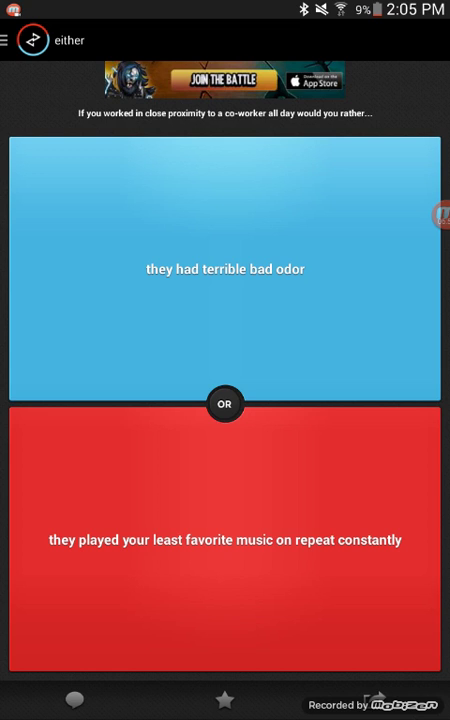
Step: Skip the co-worker and Altoid versus Tabasco questions to reach pet snake versus pet turtle
{"action": "left_click", "coordinate": [224, 540]}
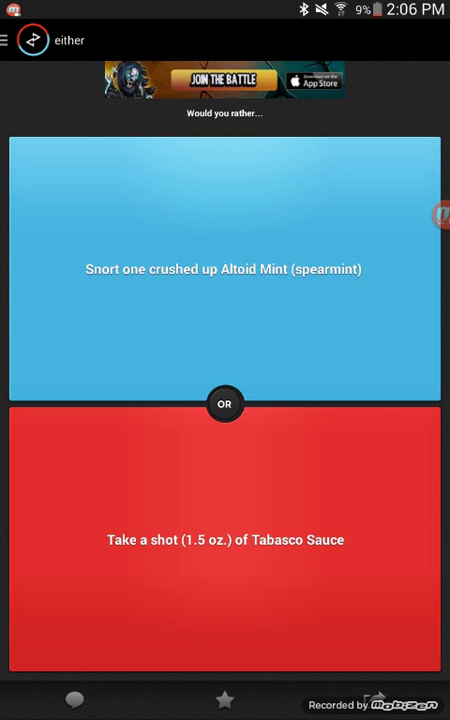
{"action": "left_click", "coordinate": [224, 540]}
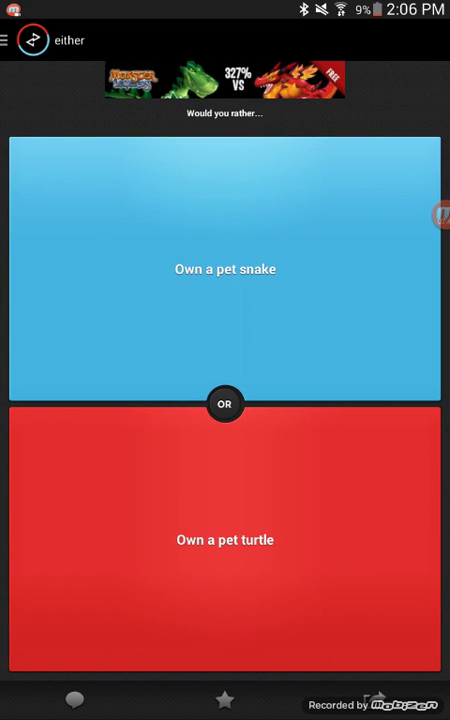
Step: Leave the pet question for the space-without-oxygen versus pit of scorpions question
{"action": "left_click", "coordinate": [224, 270]}
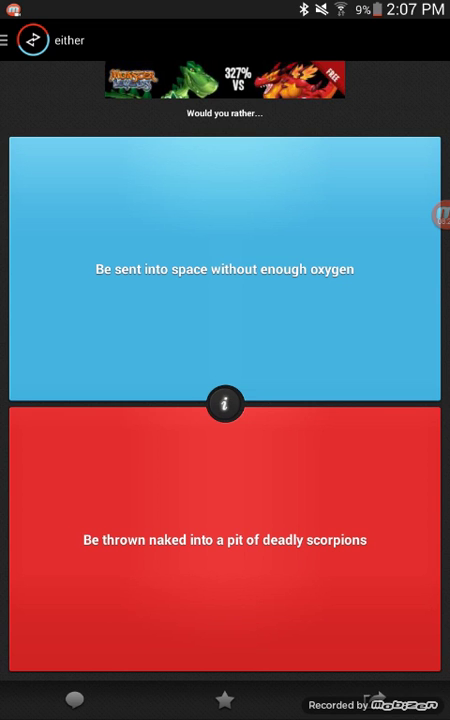
Step: Advance to not brushing teeth versus not showering for a month and vote, showing 67% to 33%
{"action": "left_click", "coordinate": [224, 276]}
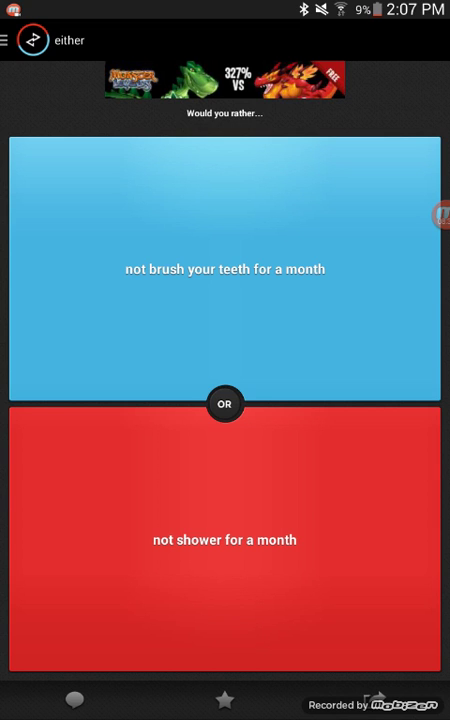
{"action": "left_click", "coordinate": [224, 270]}
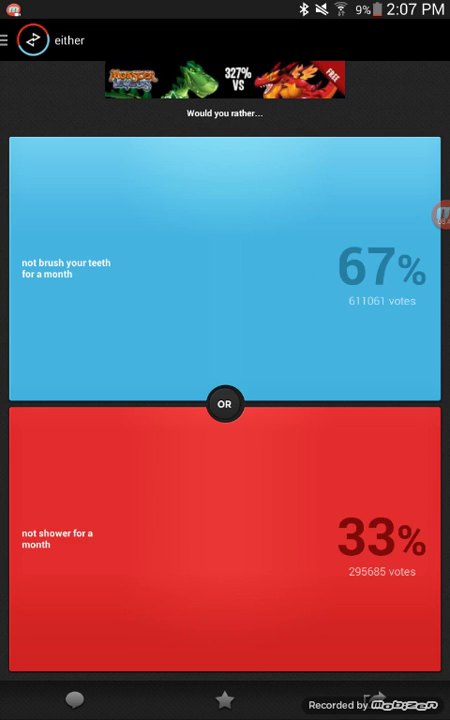